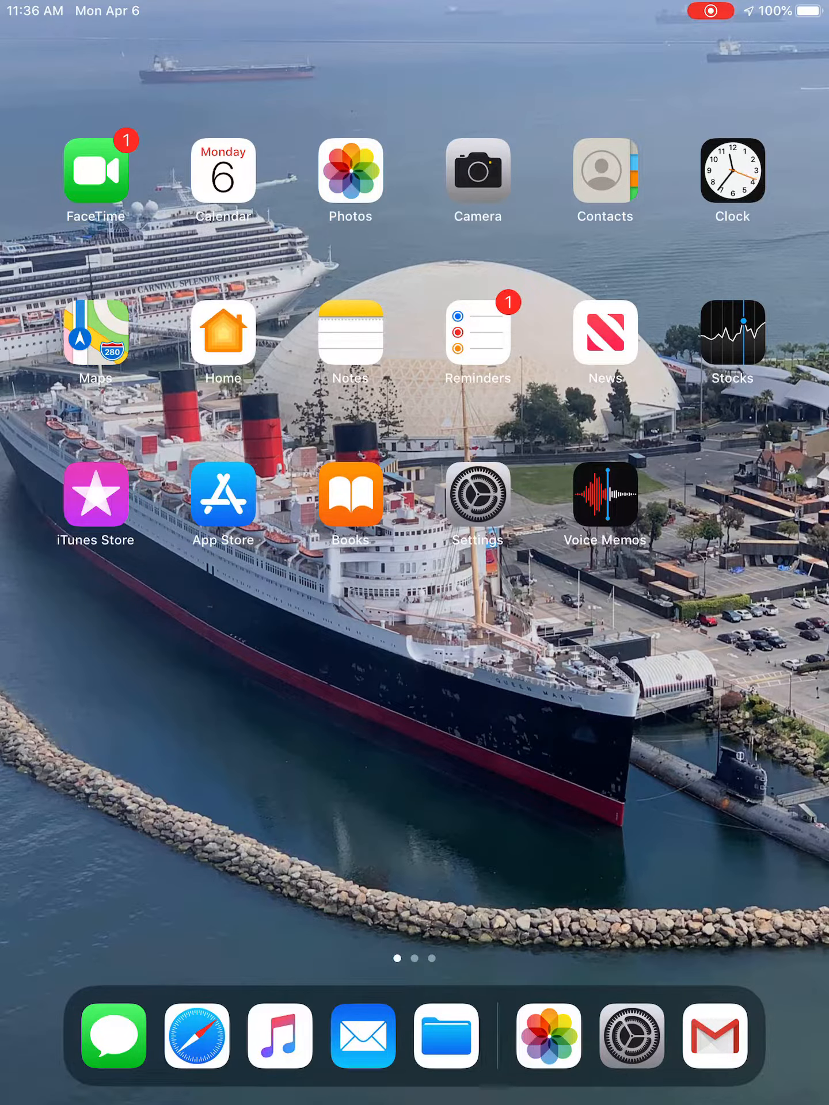
# - Show the Wi-Fi pane, not connected, listing Breske1 and Spangles as available networks
pyautogui.click(477, 497)
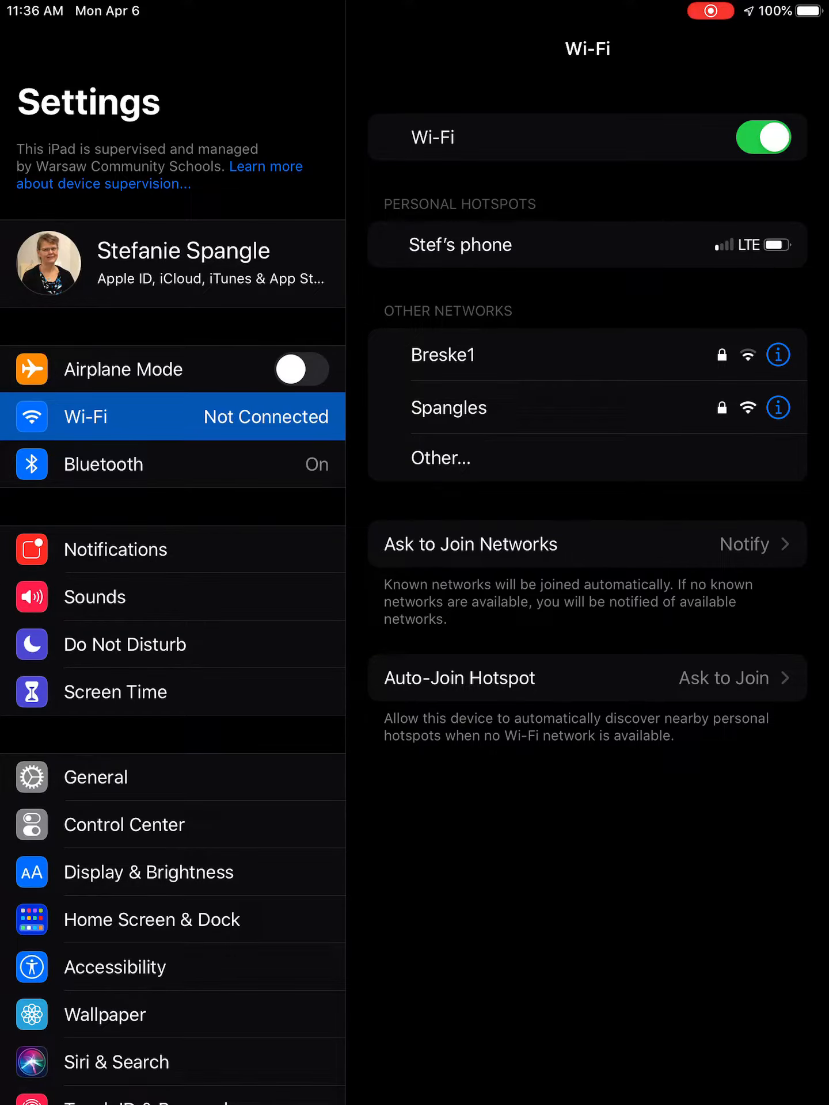
# - Join the Spangles network with its password so it appears as the Wi-Fi connection
pyautogui.click(447, 408)
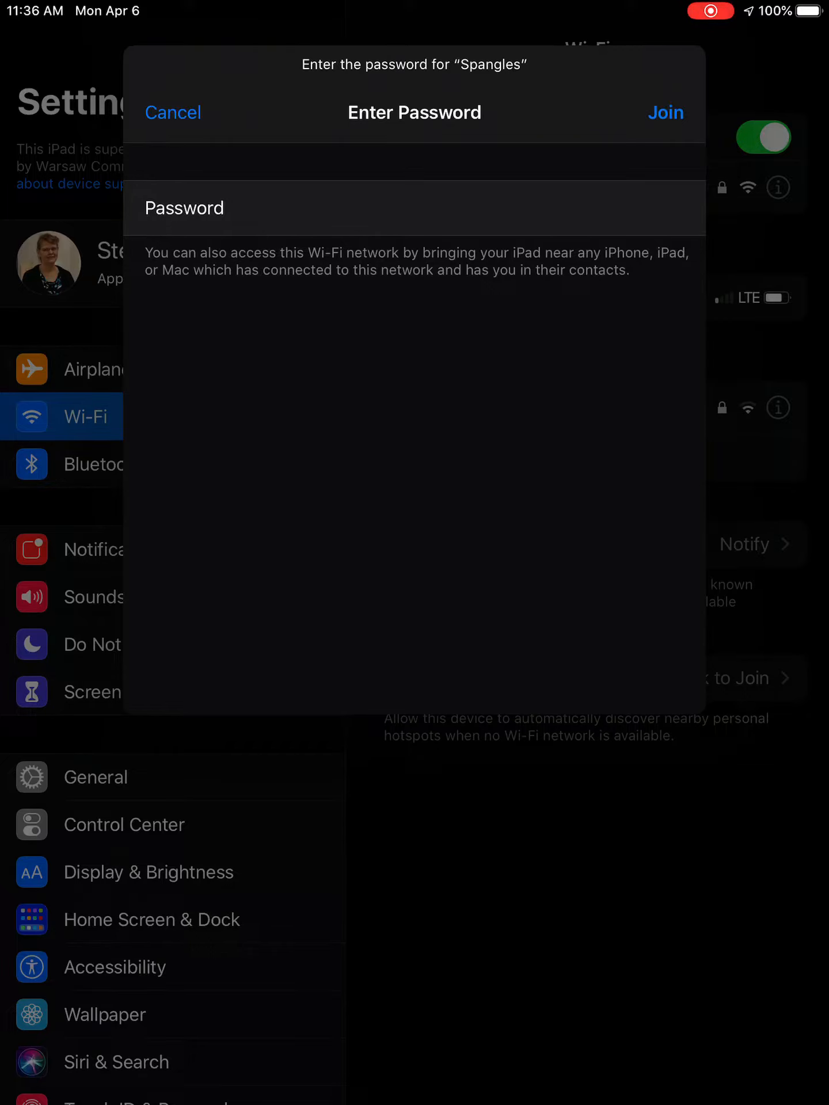
pyautogui.click(173, 112)
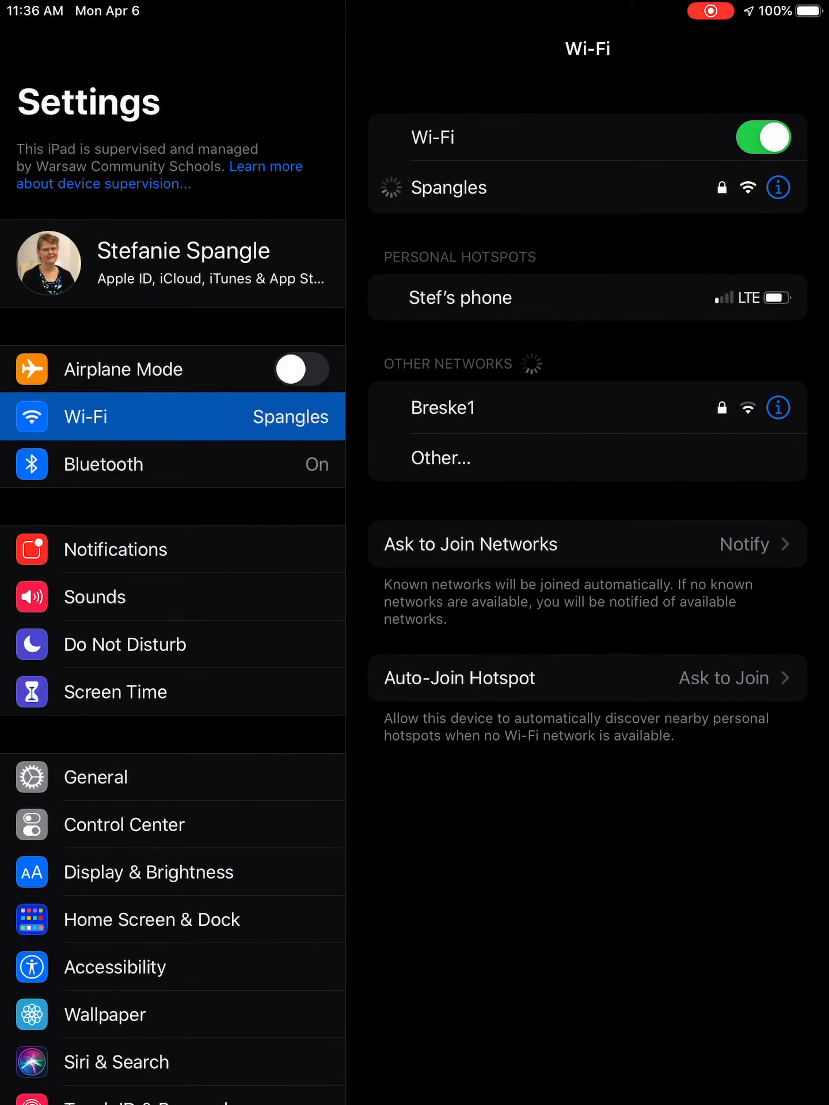